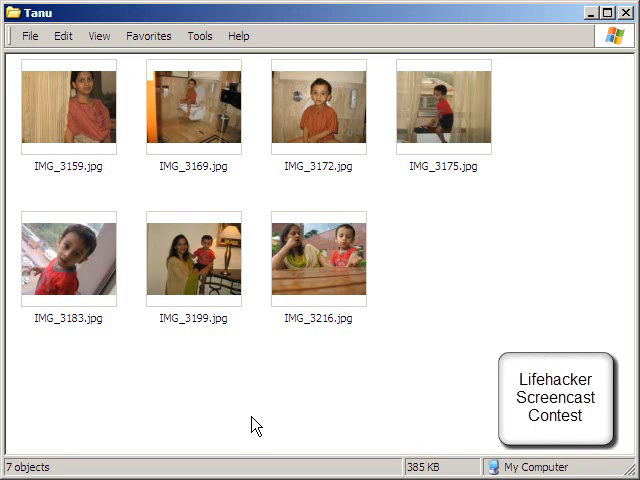
pyautogui.moveTo(56, 190)
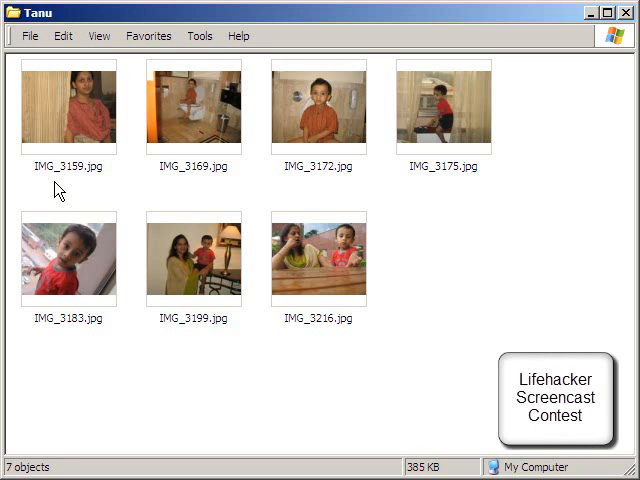
pyautogui.moveTo(135, 186)
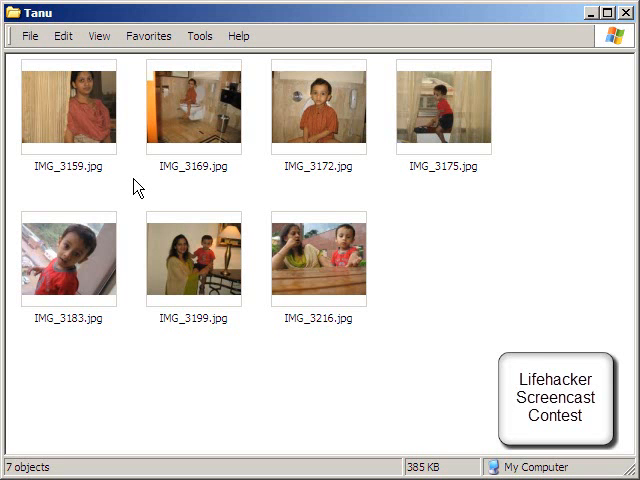
pyautogui.moveTo(105, 190)
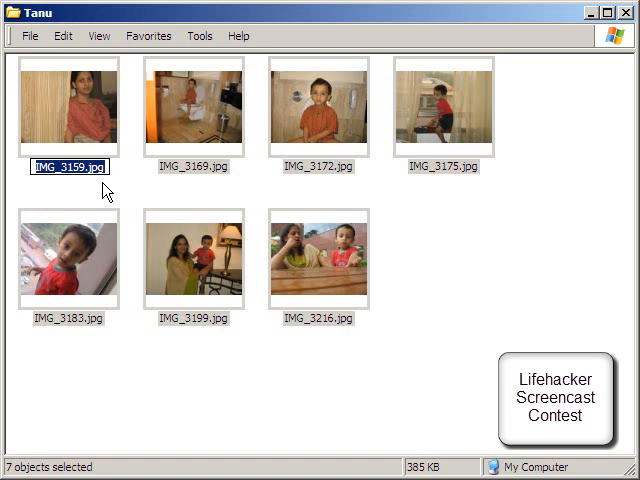
# Batch-rename the seven selected Tanu photos to 'personal pictures', numbered (1) through (6)
pyautogui.write('personal')
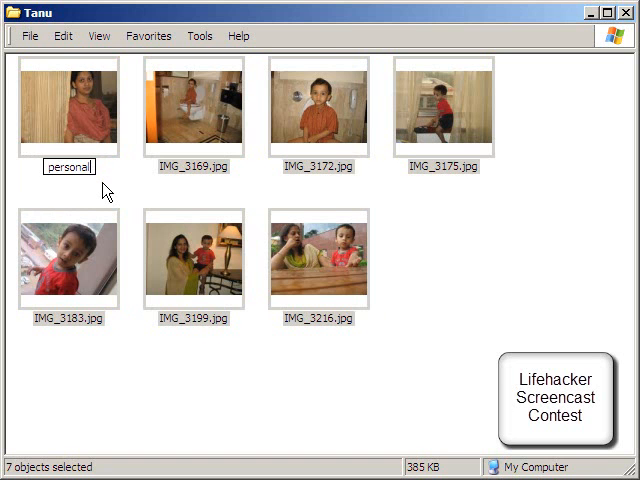
pyautogui.write('pictures.jpg')
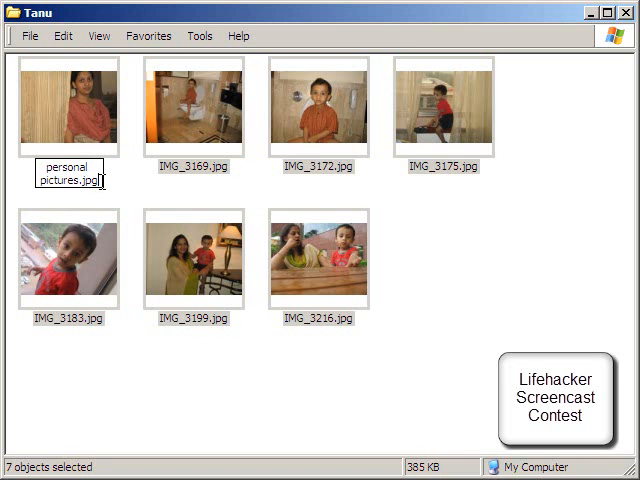
pyautogui.press('Enter')
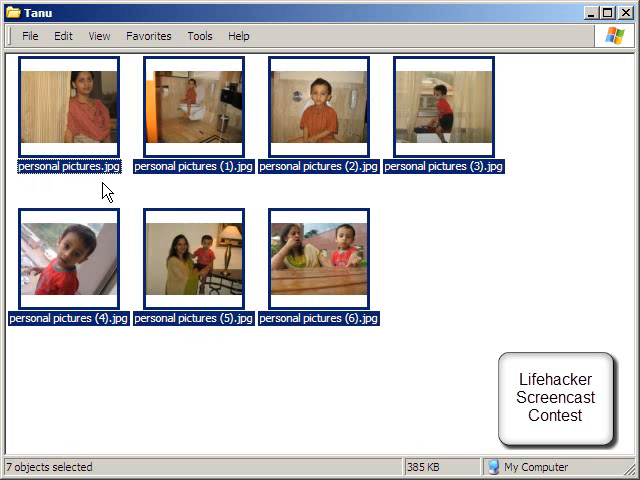